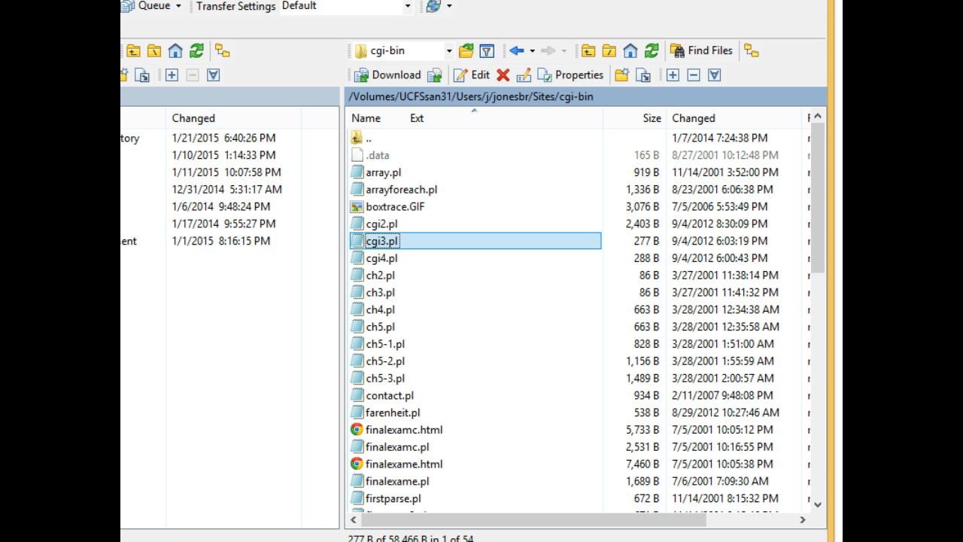
Select the shebang and module lines at the top of the Perl sample program
double_click(381, 241)
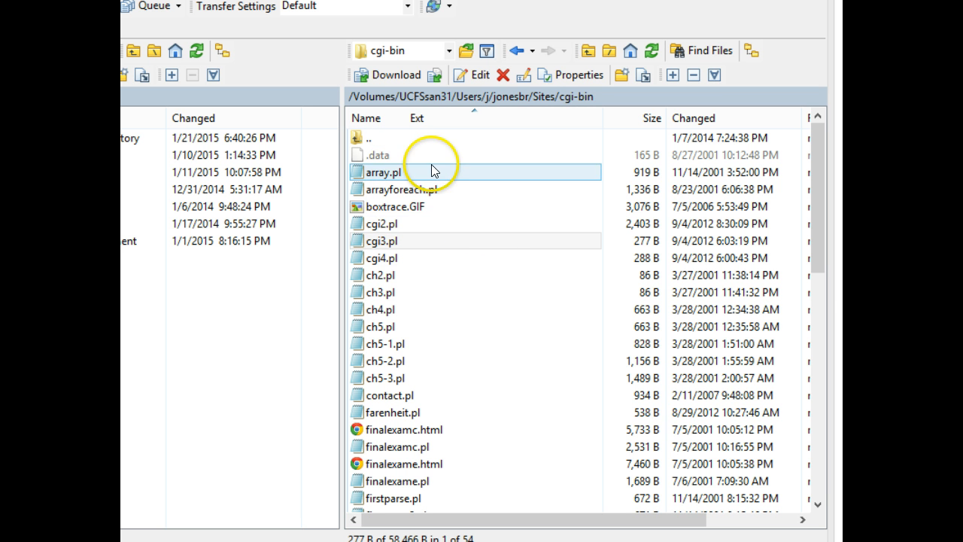
left_click(380, 292)
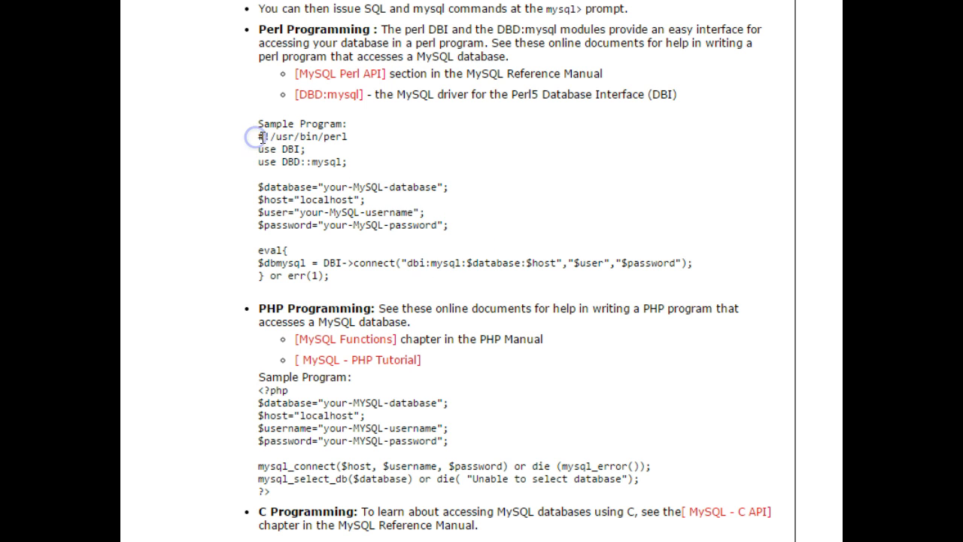
double_click(260, 136)
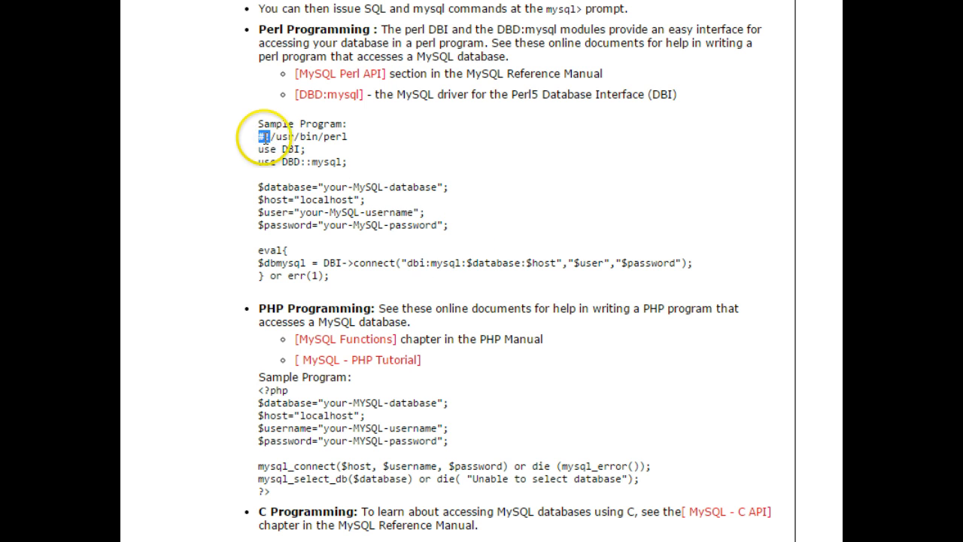
left_click_drag(258, 137, 347, 137)
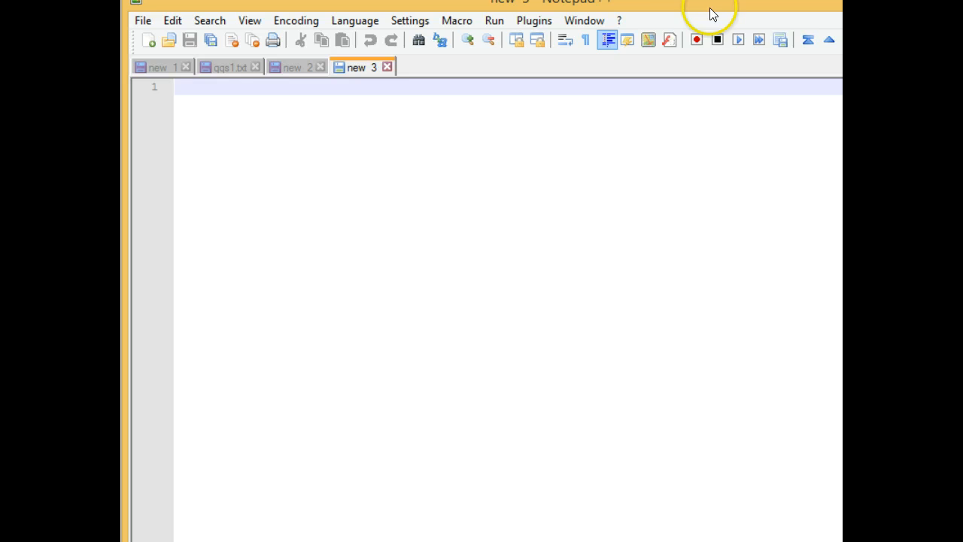
Switch to Notepad++ and focus the blank new 3 document
left_click(354, 21)
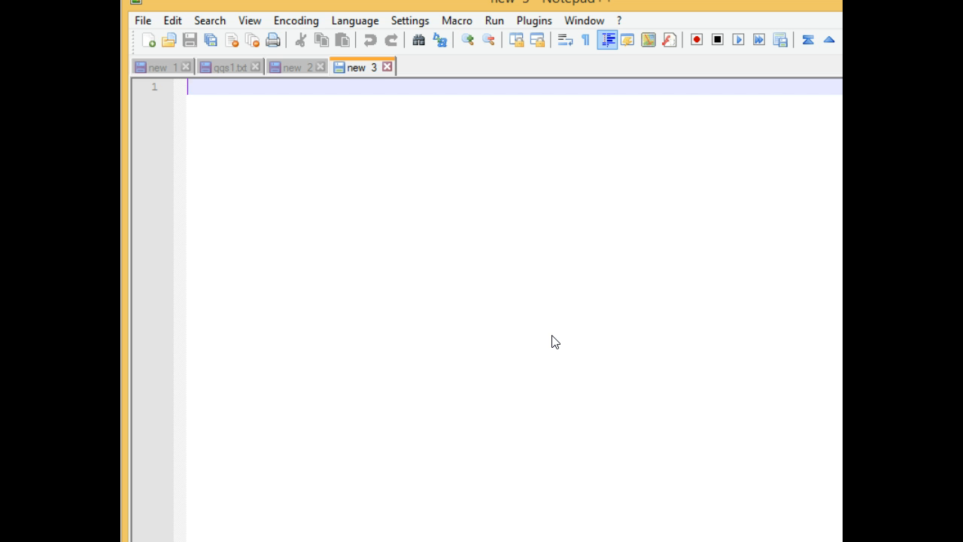
mouse_move(447, 68)
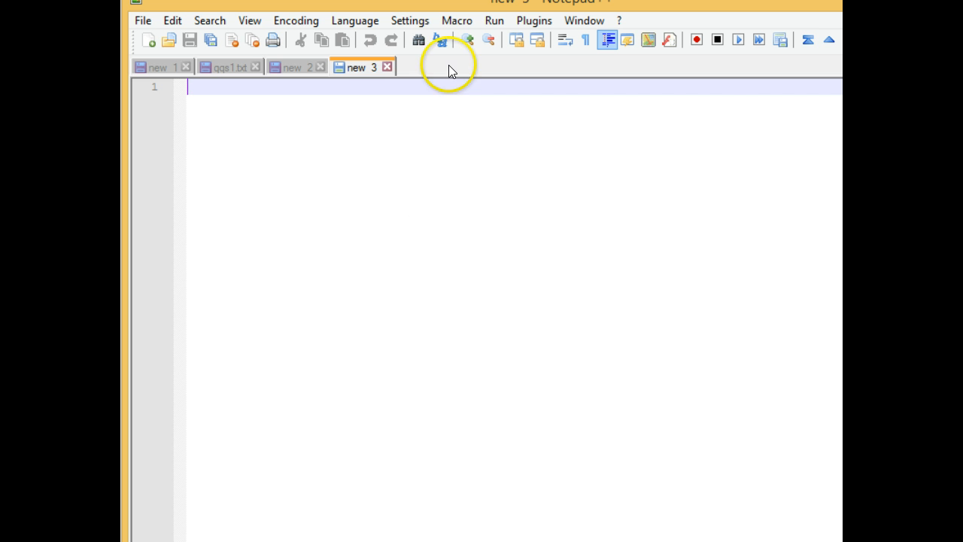
left_click(354, 20)
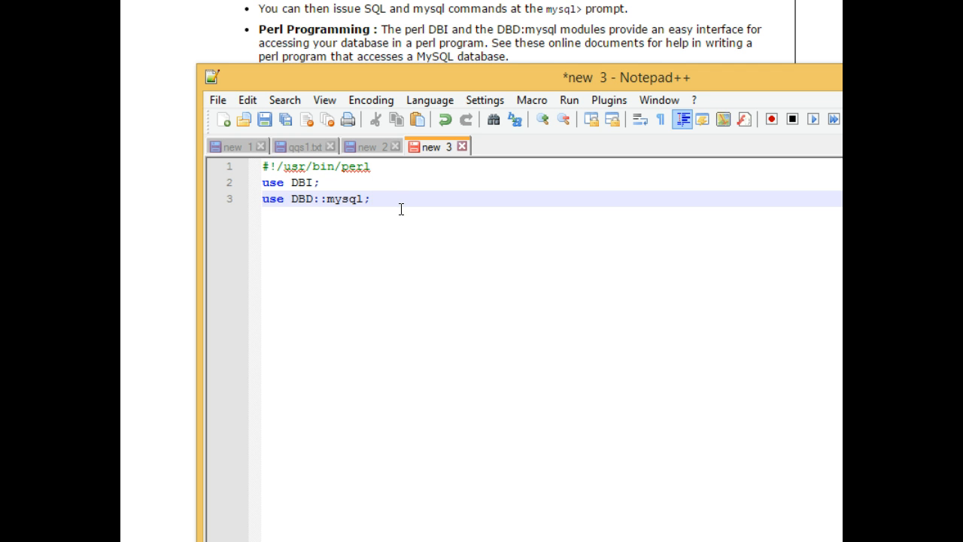
Add use CGI; and the comments 'Print the HTTP header.' and '# initialize CGI'
key("Enter")
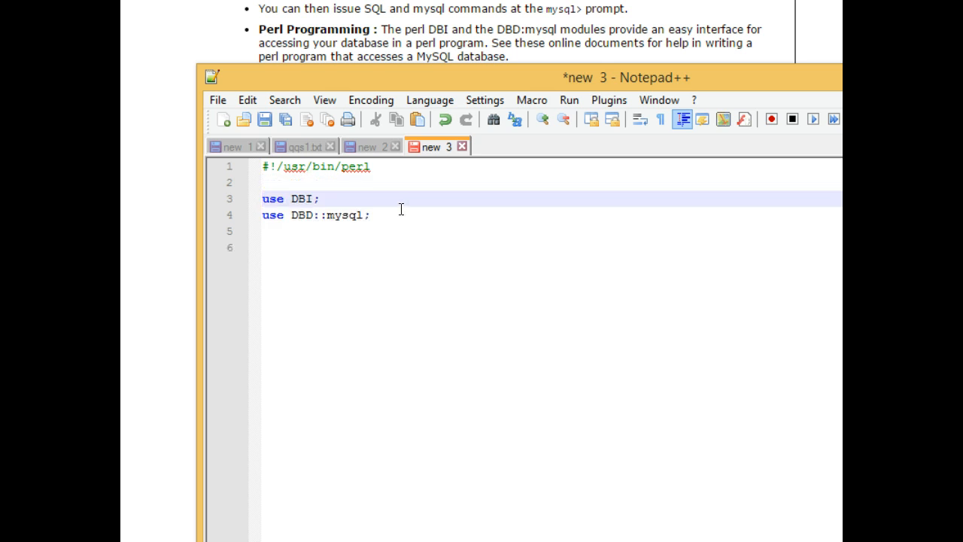
type("use CGI;")
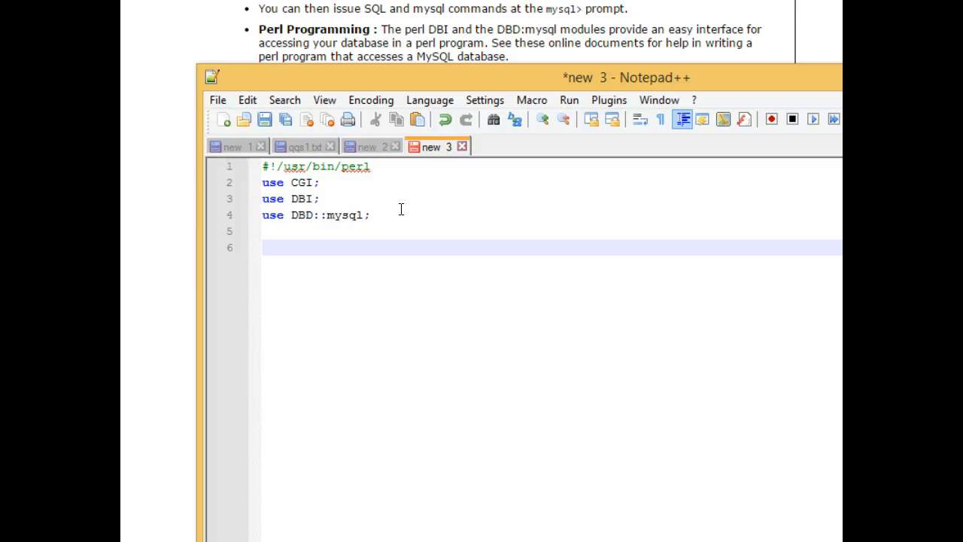
type("#")
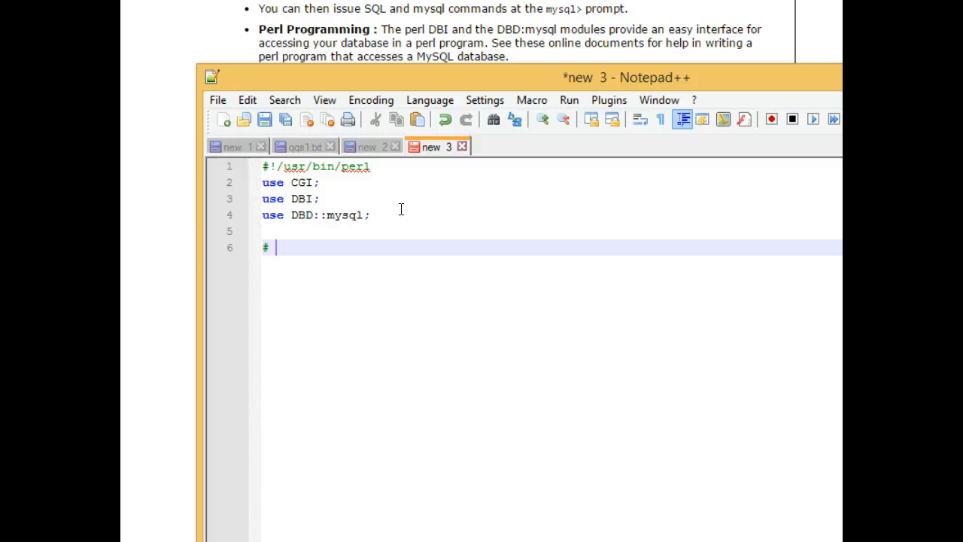
type("Print the H")
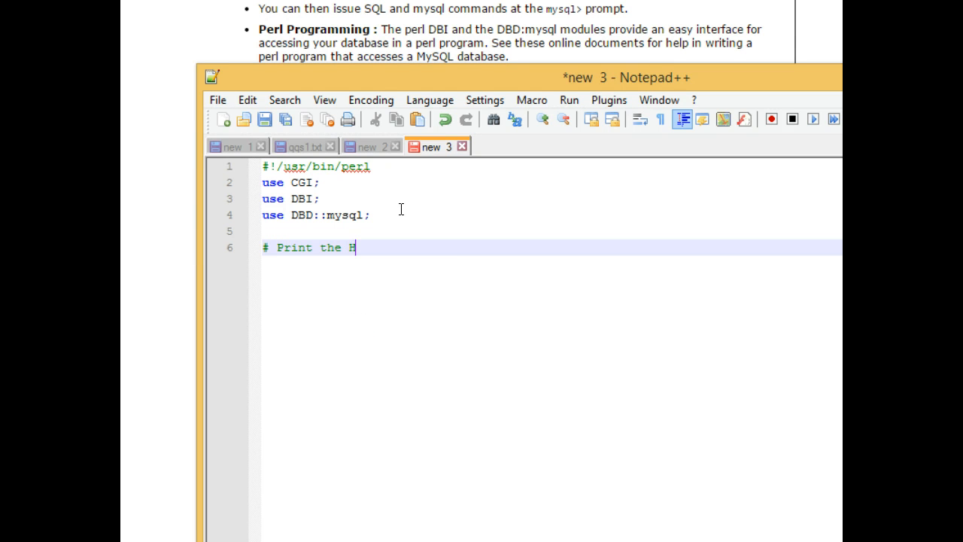
type("TTP header.")
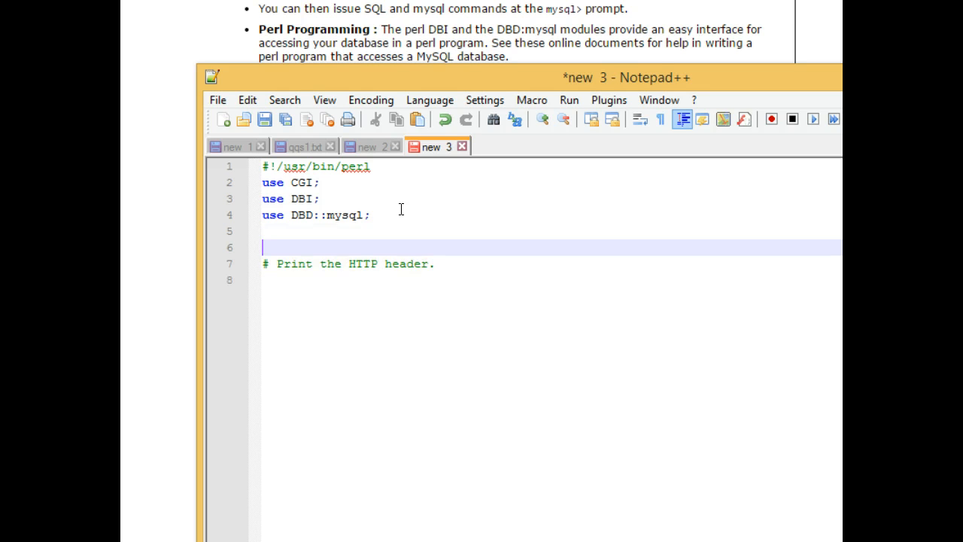
type("# initialize")
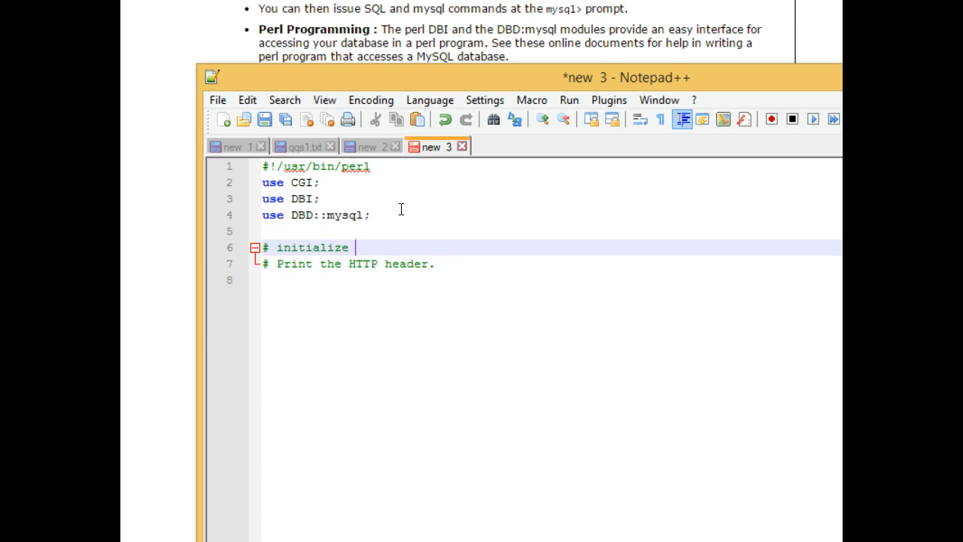
type("CGI")
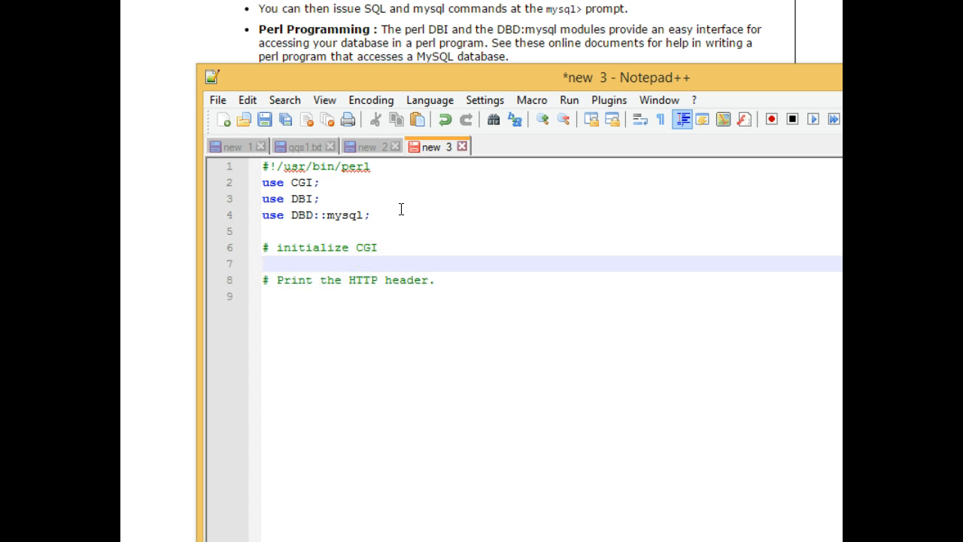
Write $query = new CGI; and the print $query->header; line
type("$query-")
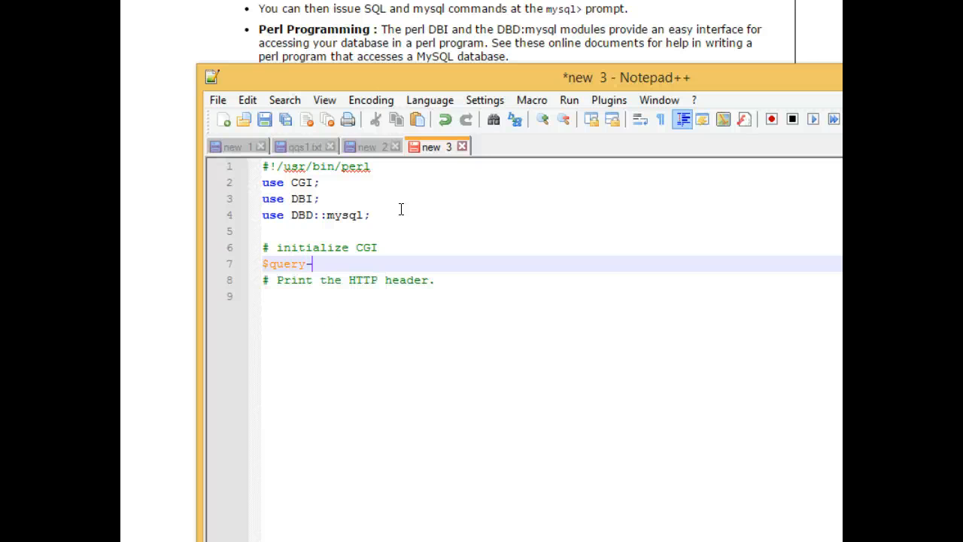
key("Backspace")
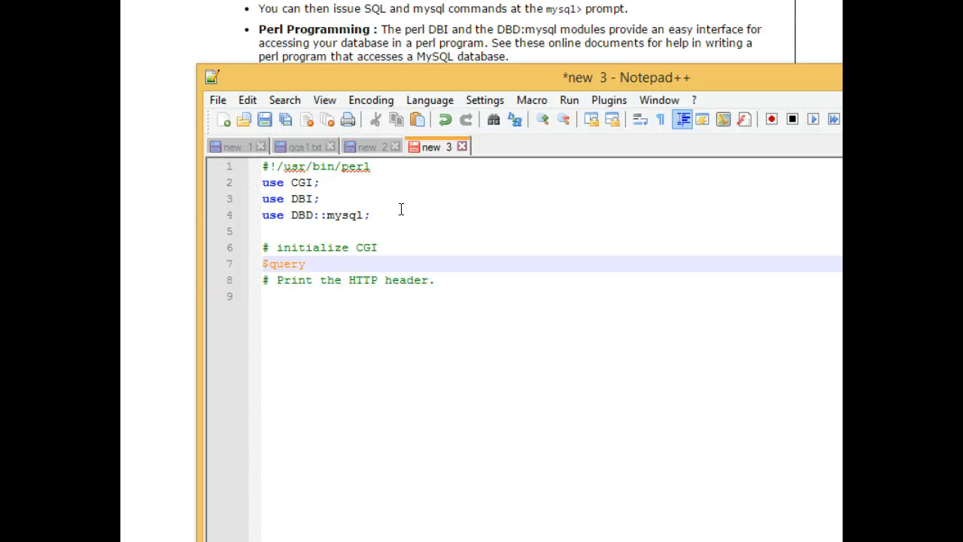
type("= new CGI;")
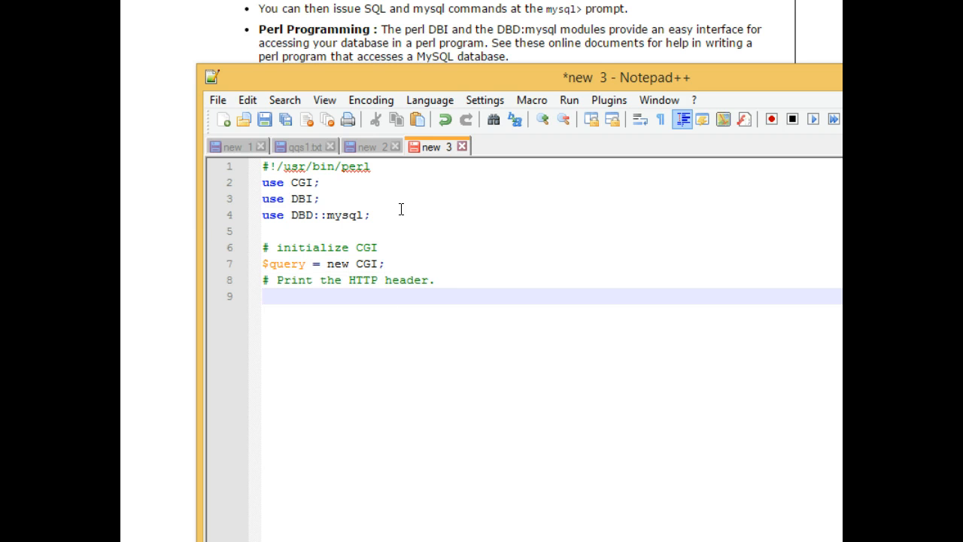
type("print")
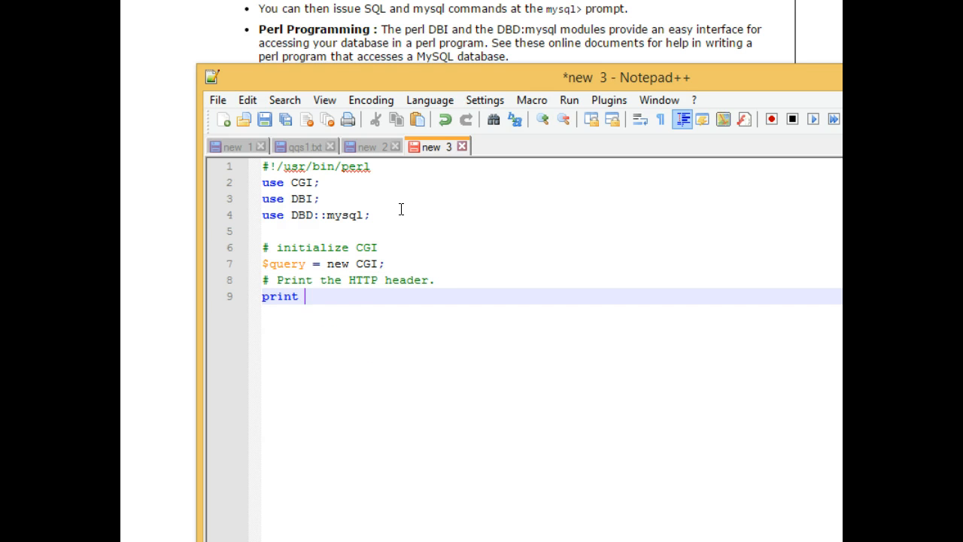
type("$query->header;")
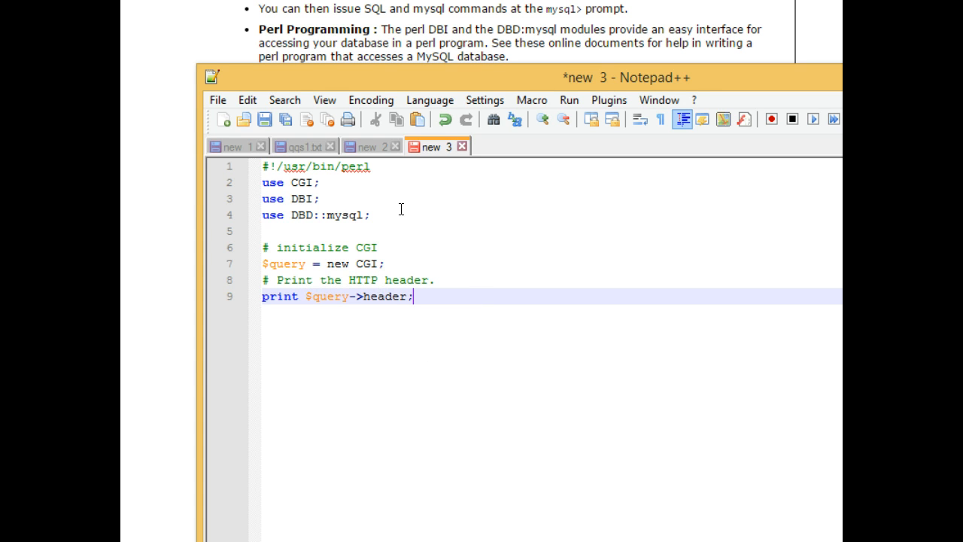
Insert blank lines after print $query->header;
key("Enter")
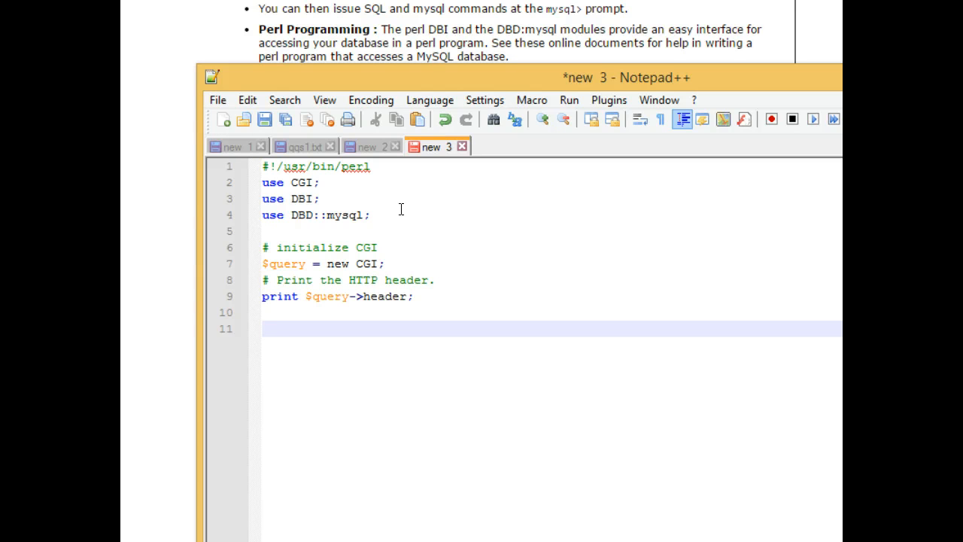
Type print "<h1>This is a simple Perl script</h1>"; on line 11
type("print \"")
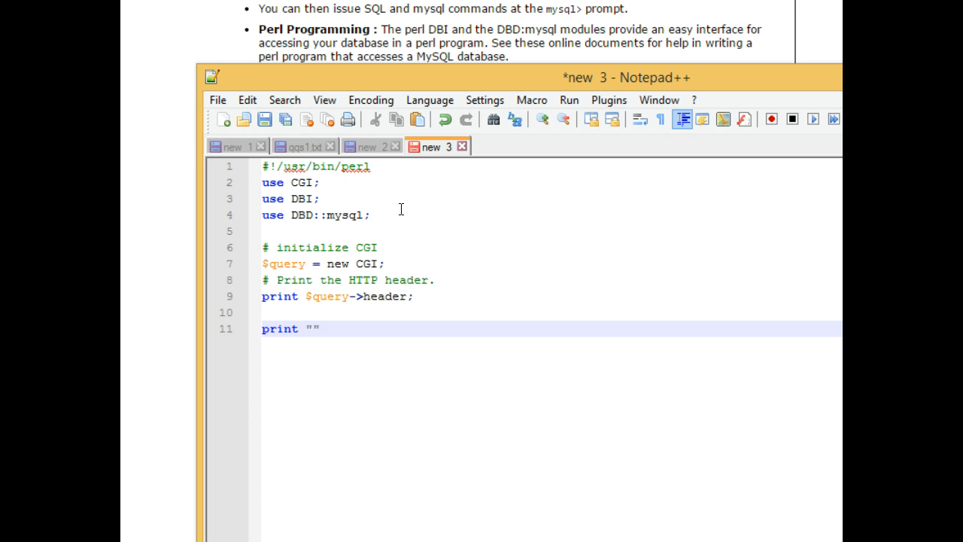
type("<")
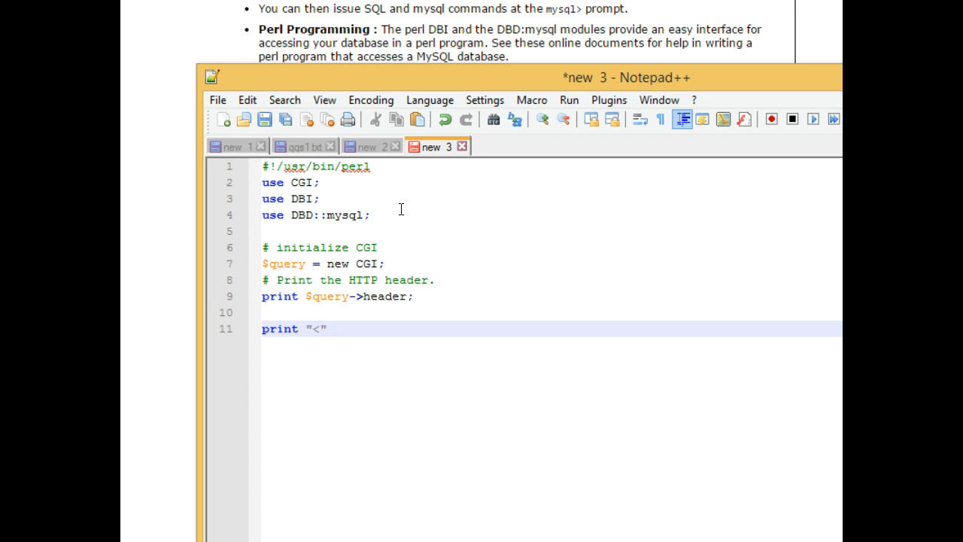
type("h1>This")
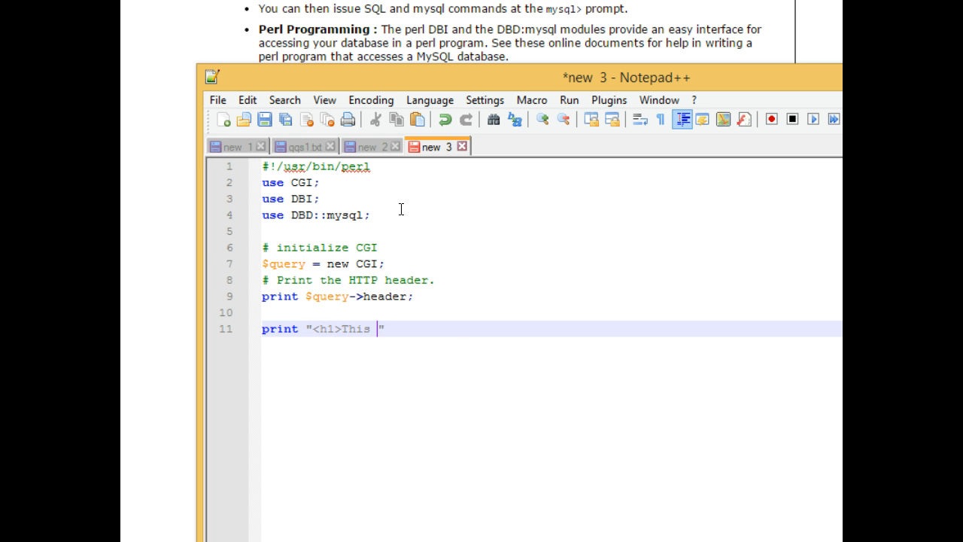
type("is a simple P")
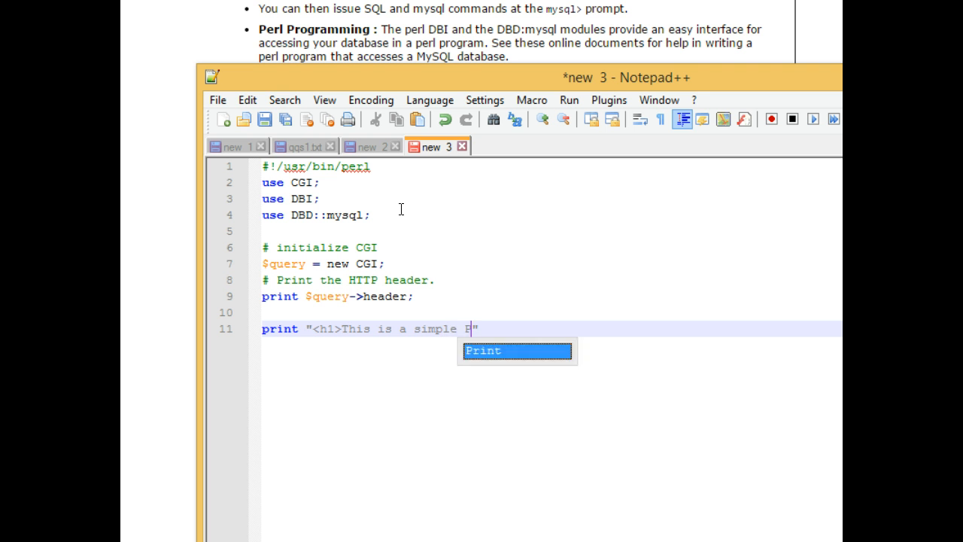
type("erl script</h1")
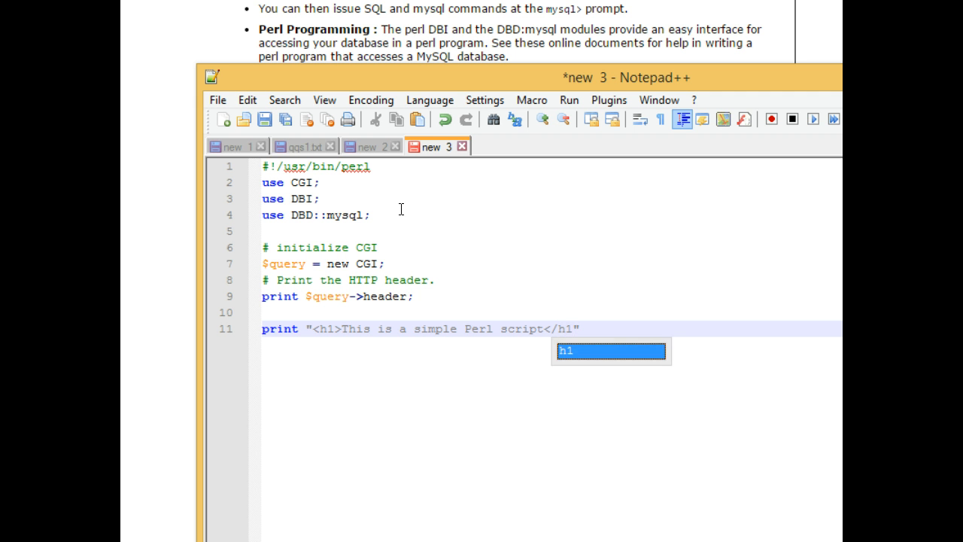
type("\";")
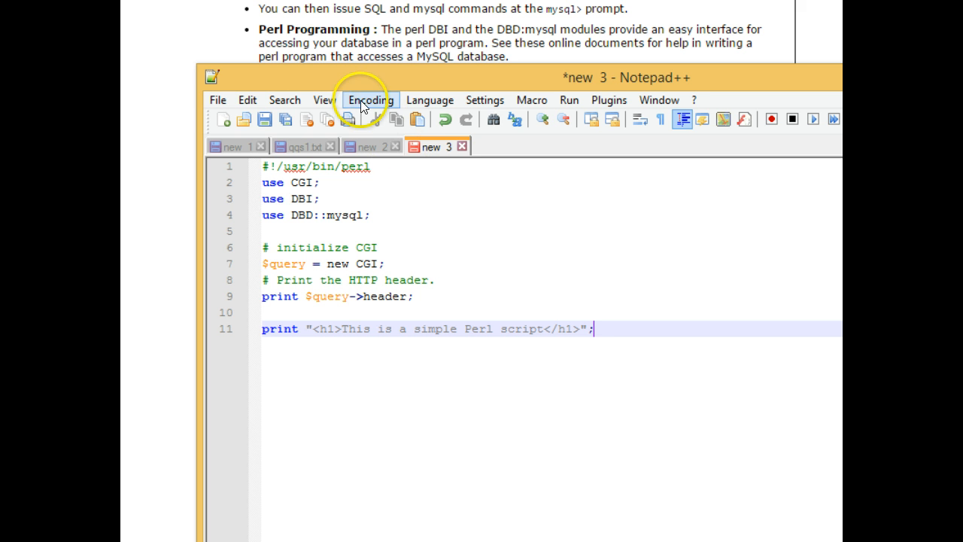
Save the script as viewplantsjson.pl, a Perl source file, in the uc folder
left_click(218, 100)
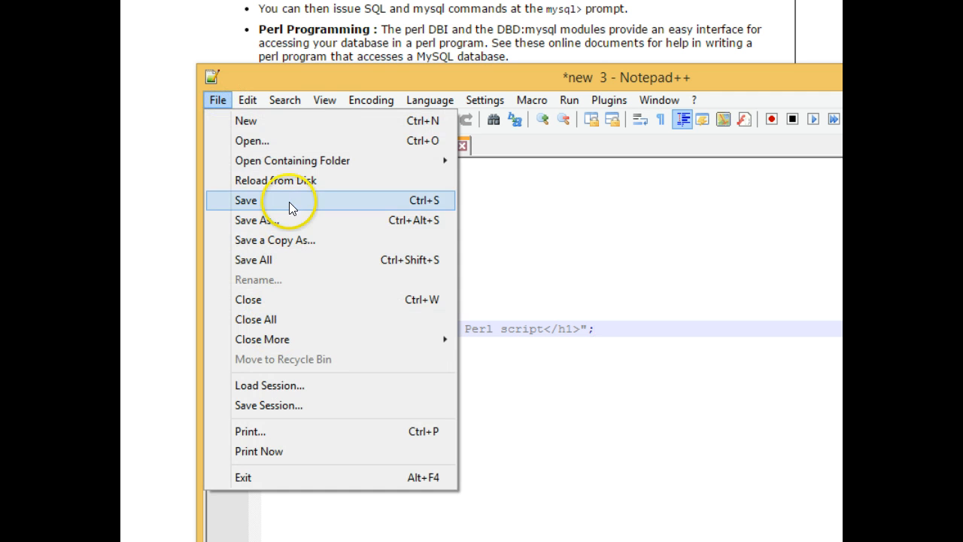
left_click(246, 200)
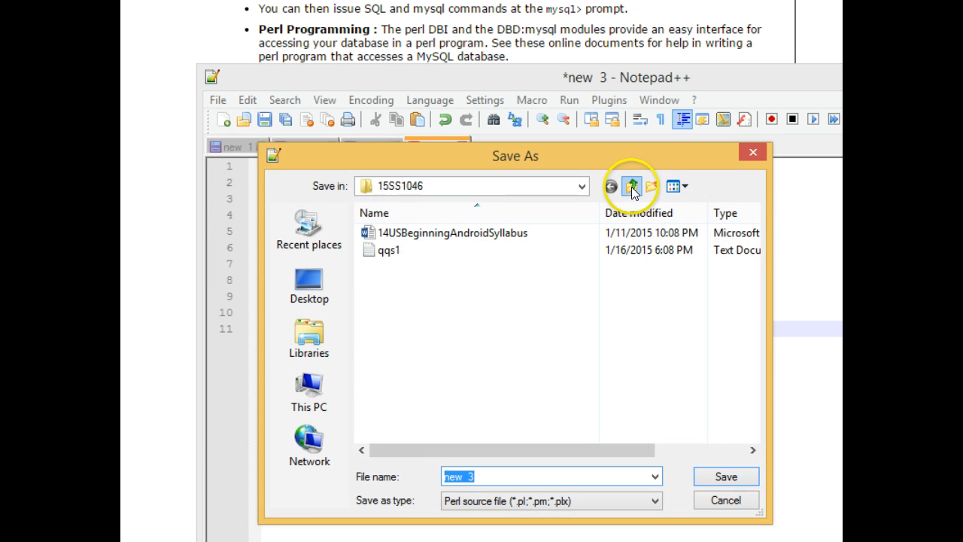
left_click(632, 186)
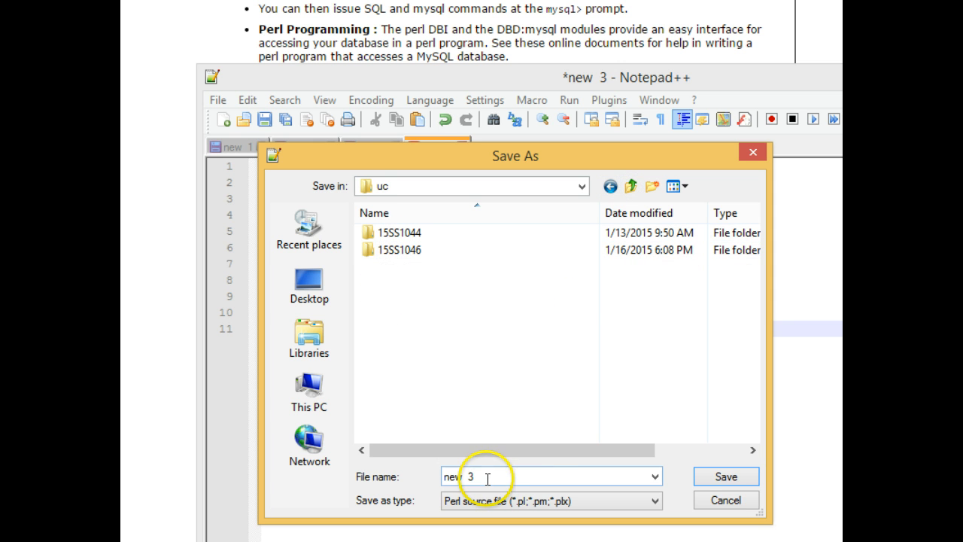
triple_click(481, 476)
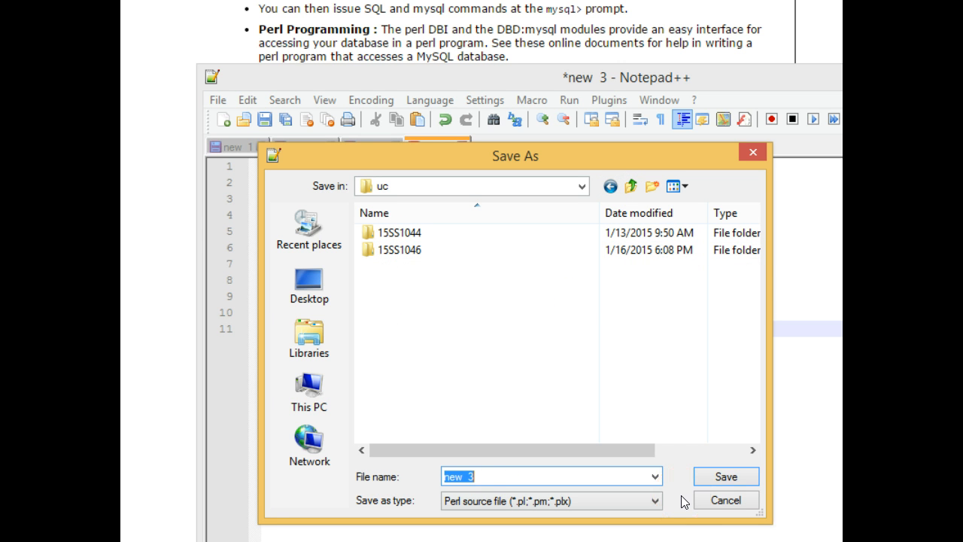
type("view")
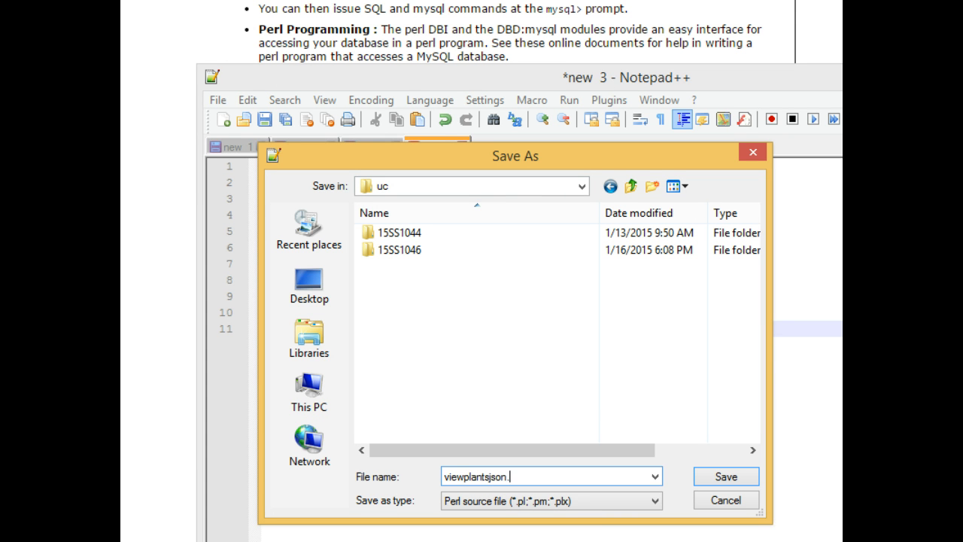
type("pl")
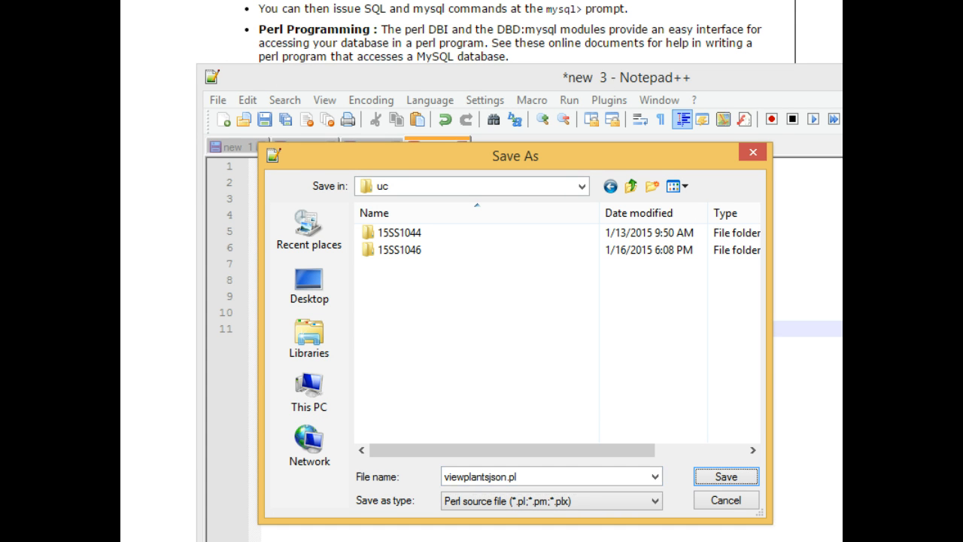
left_click(725, 475)
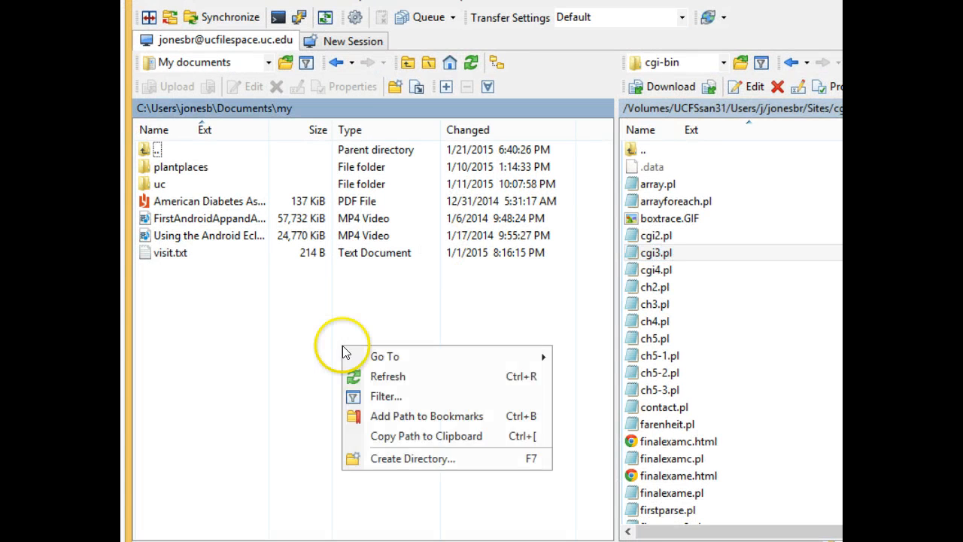
Refresh WinSCP's local pane, open the uc folder, and select viewplantsjson.pl
left_click(388, 377)
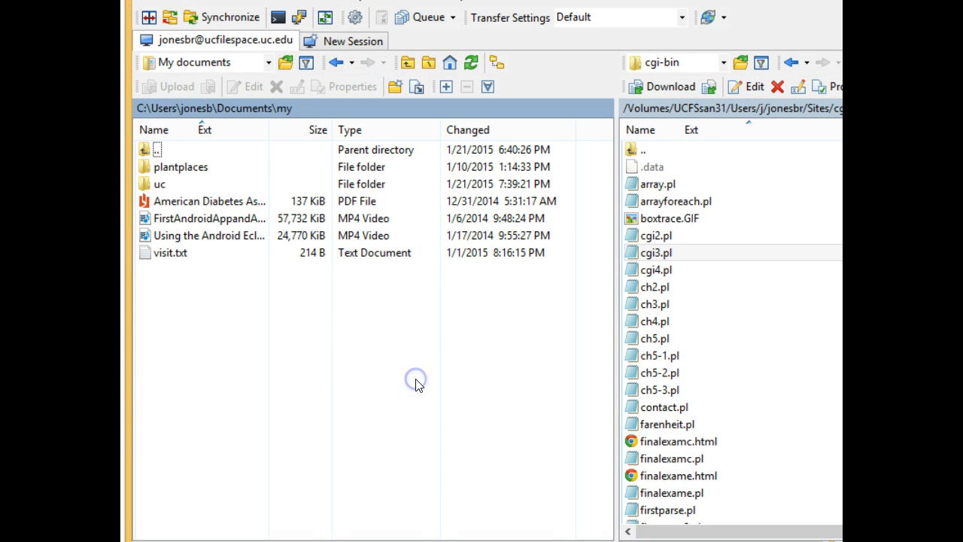
mouse_move(414, 378)
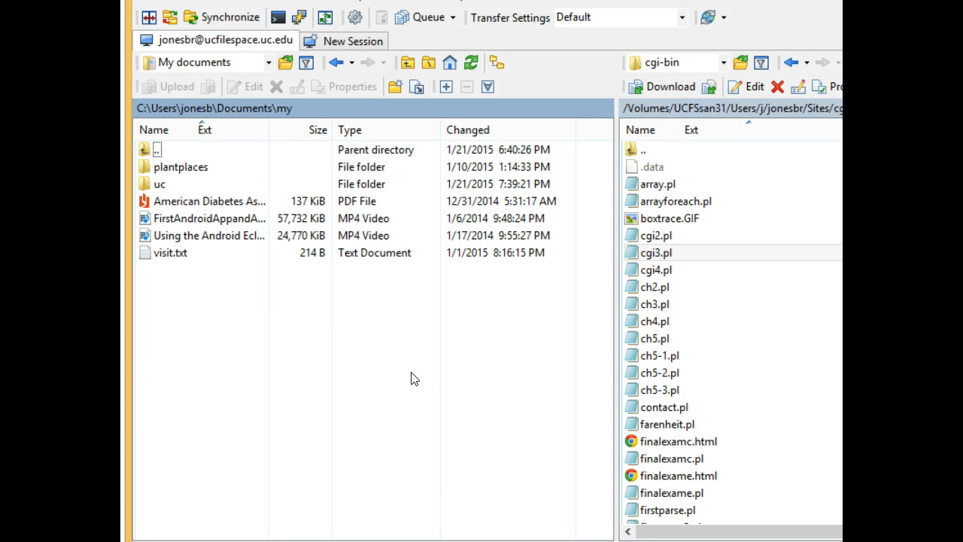
double_click(162, 183)
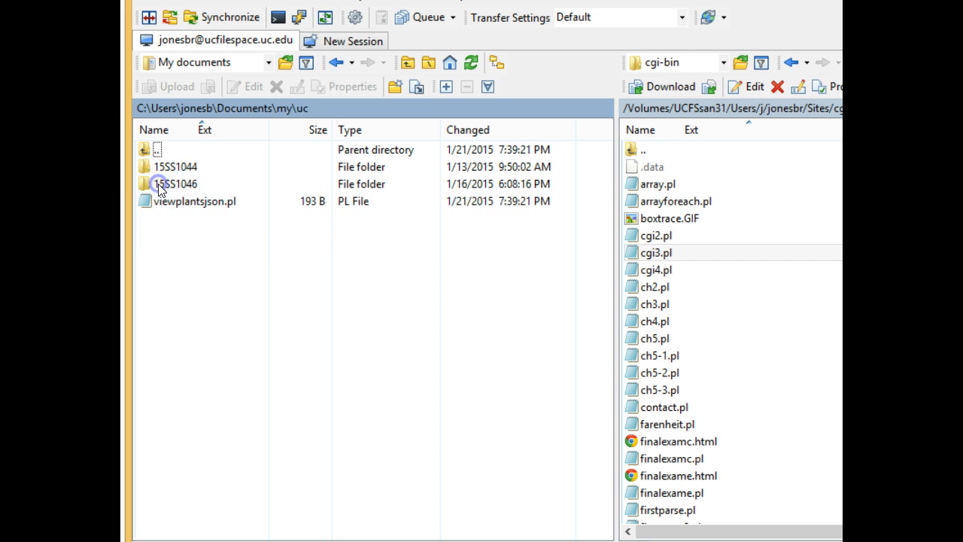
left_click(197, 201)
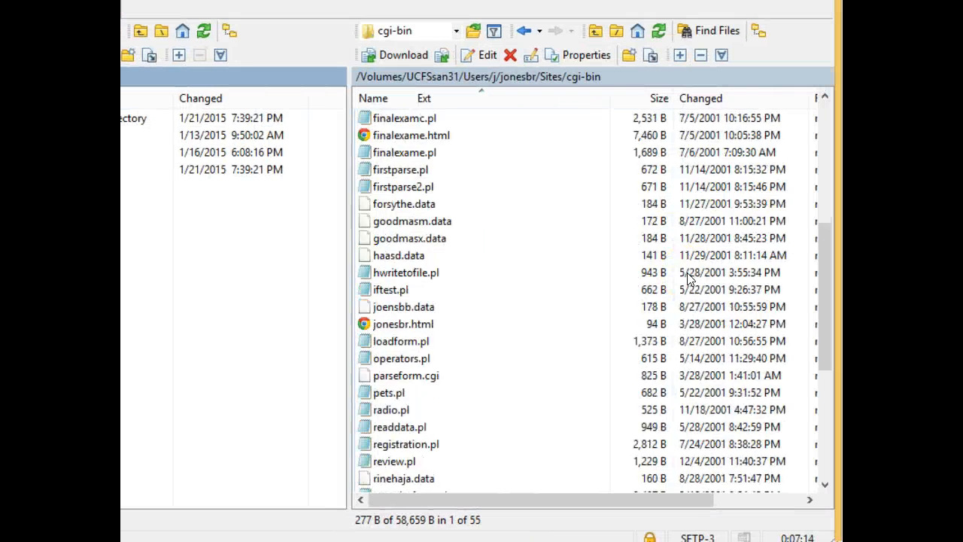
scroll("down", 3)
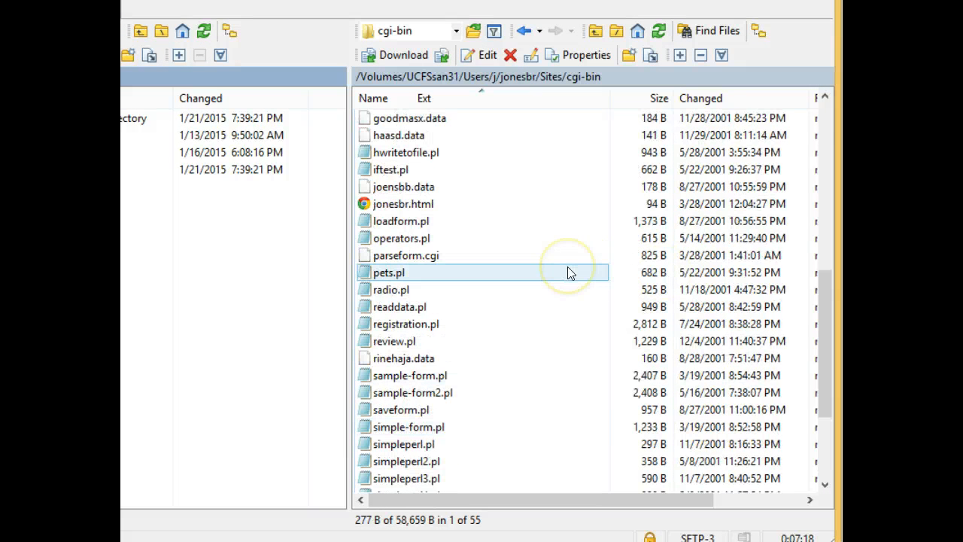
scroll("down", 3)
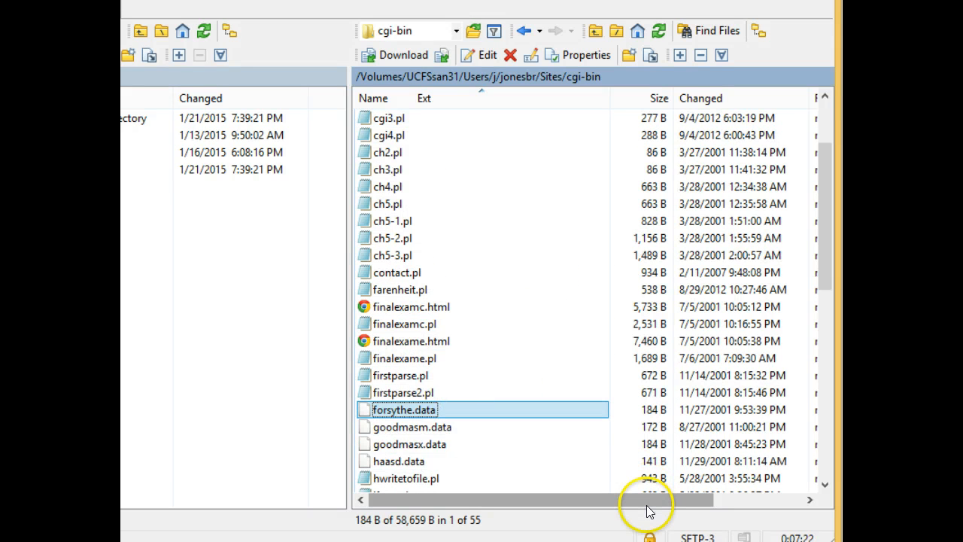
left_click_drag(647, 499, 749, 498)
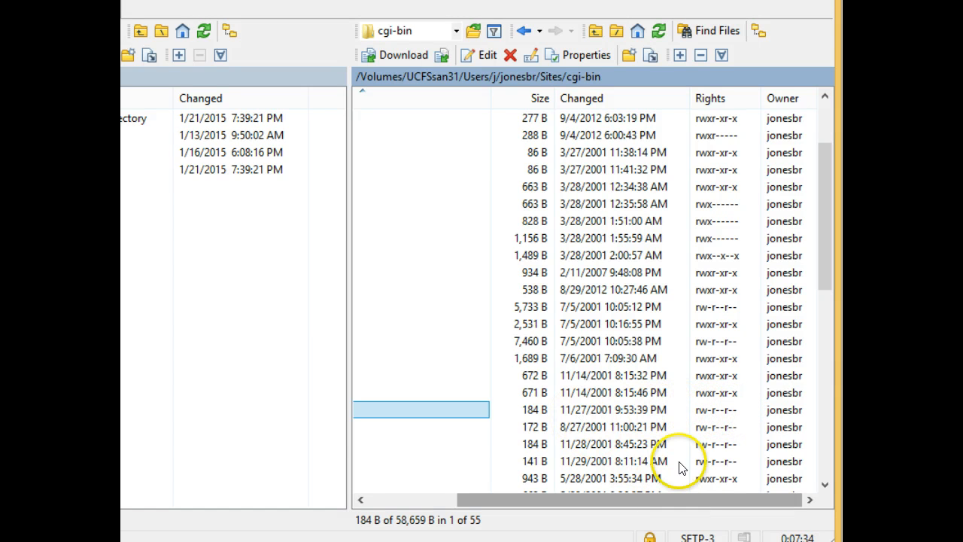
mouse_move(700, 419)
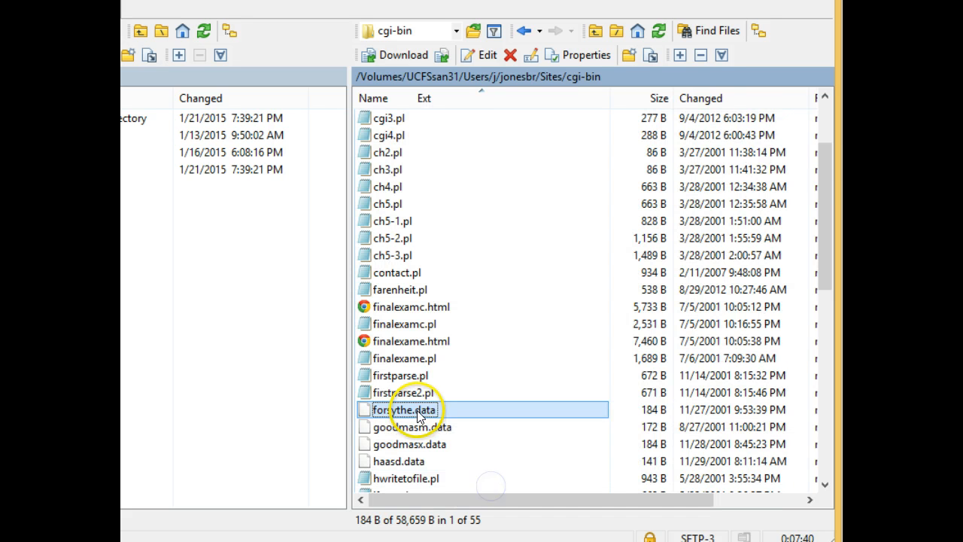
scroll("down", 3)
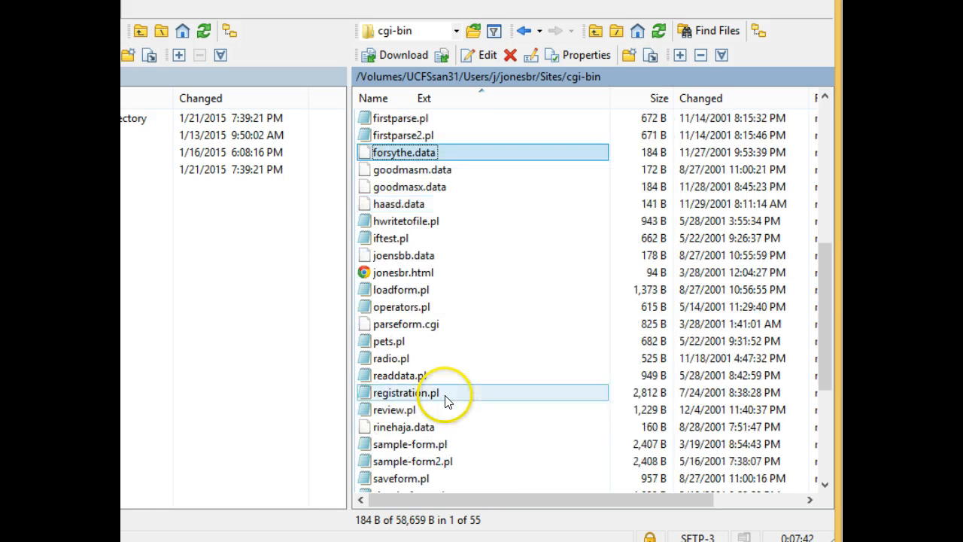
scroll("down", 3)
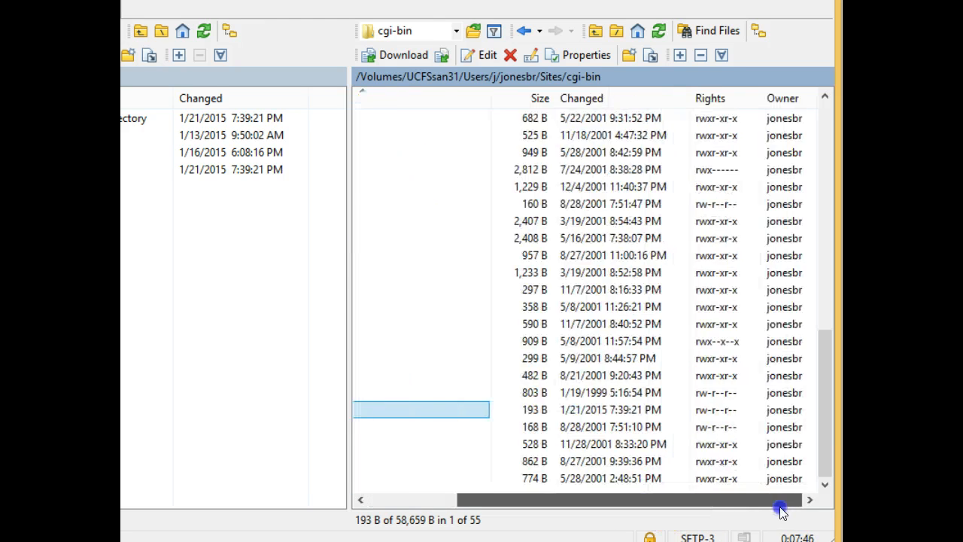
Open the right-click menu for viewplantsjson.pl in the remote cgi-bin panel
right_click(410, 409)
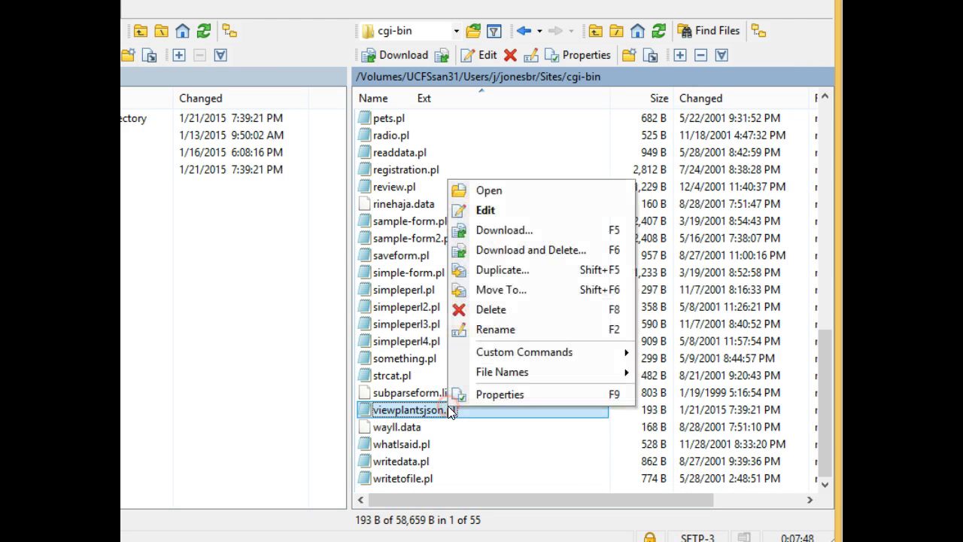
mouse_move(502, 372)
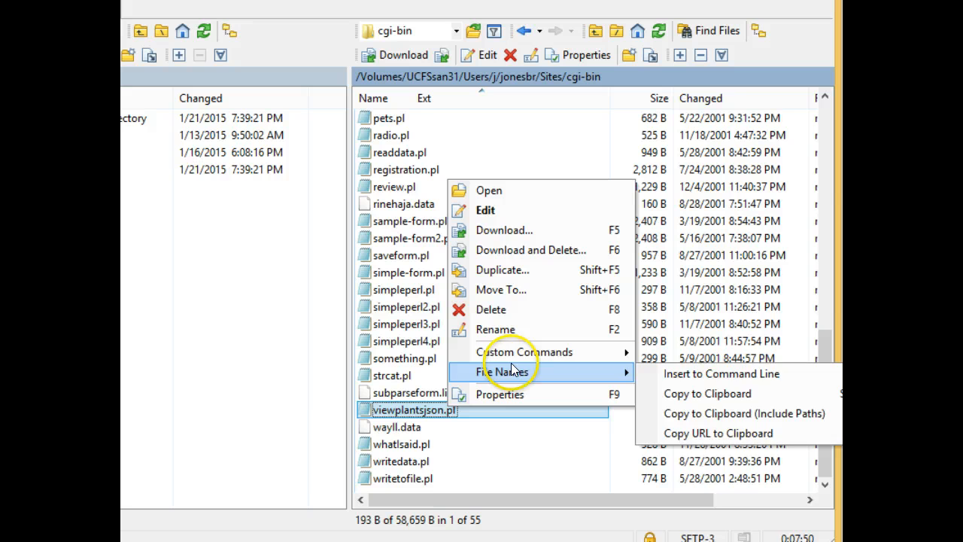
mouse_move(525, 352)
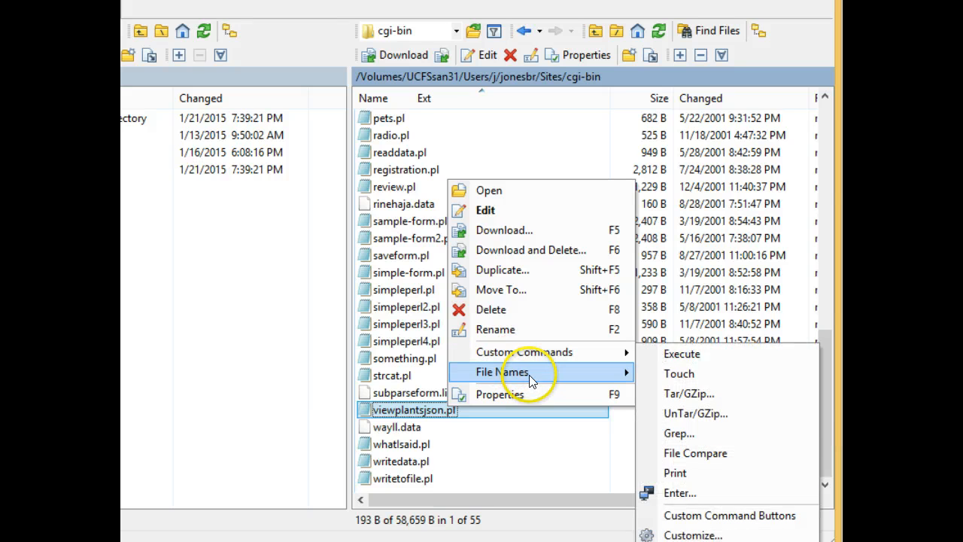
mouse_move(524, 352)
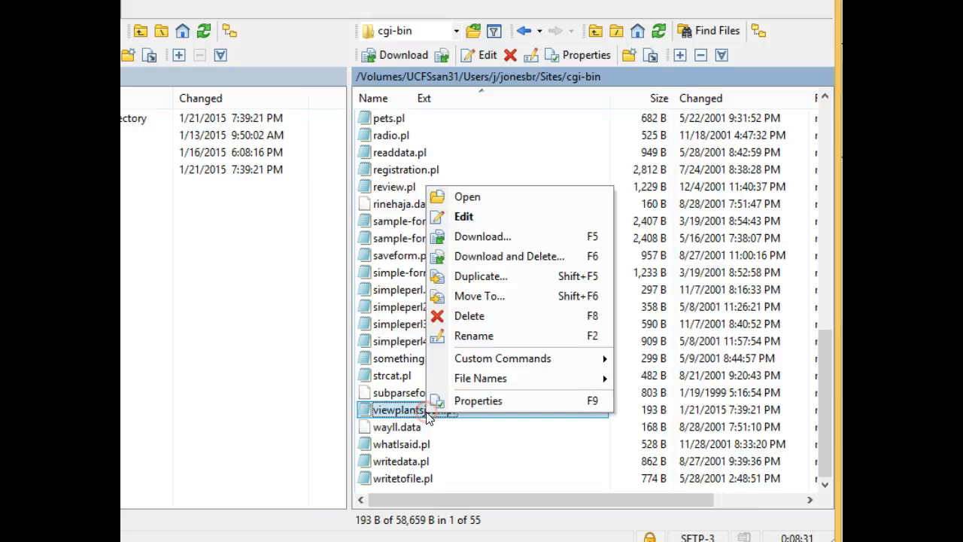
In Properties, add execute for group and others so viewplantsjson.pl is 0755
left_click(478, 400)
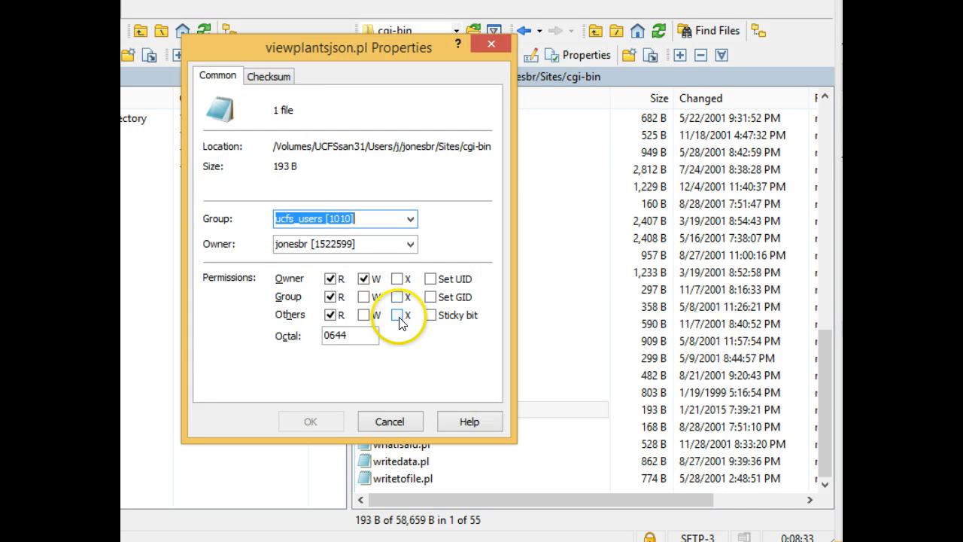
left_click(397, 315)
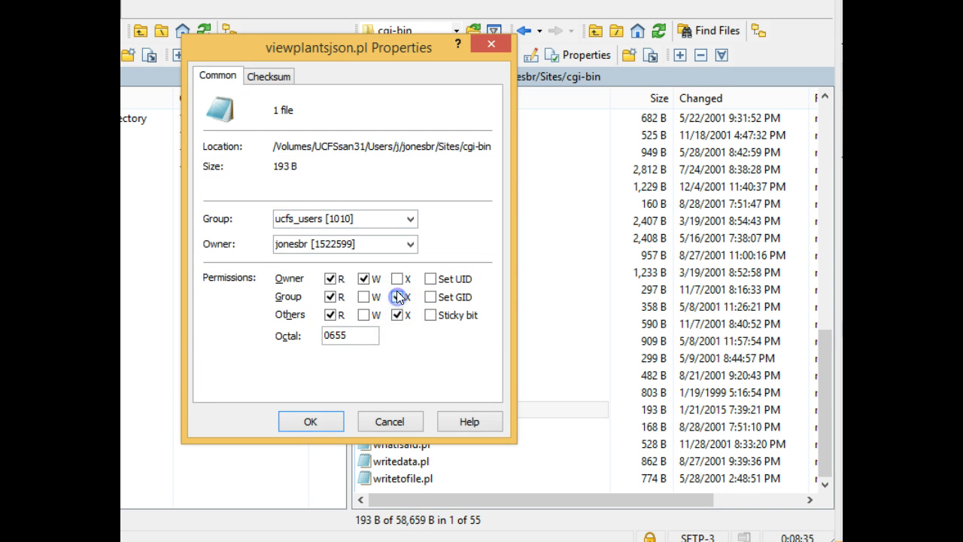
left_click(397, 278)
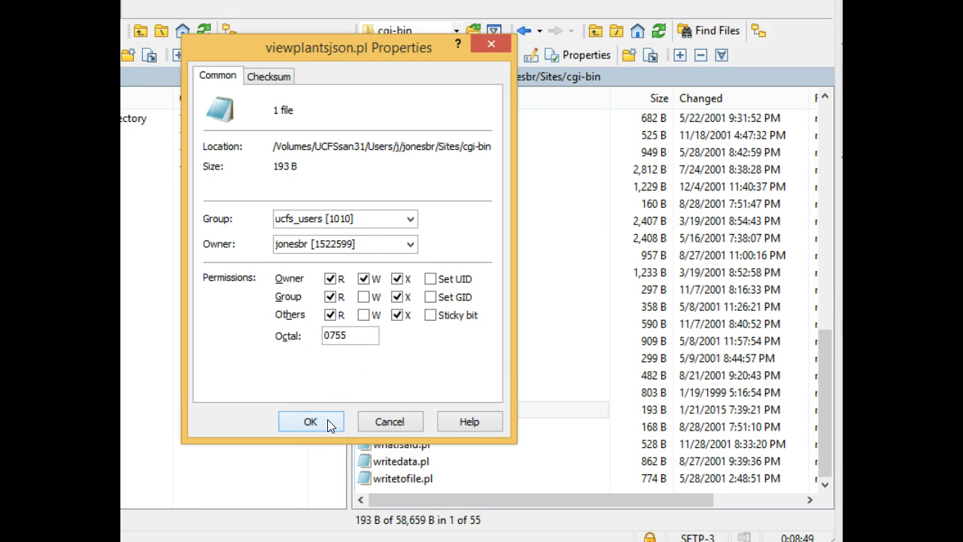
left_click(311, 420)
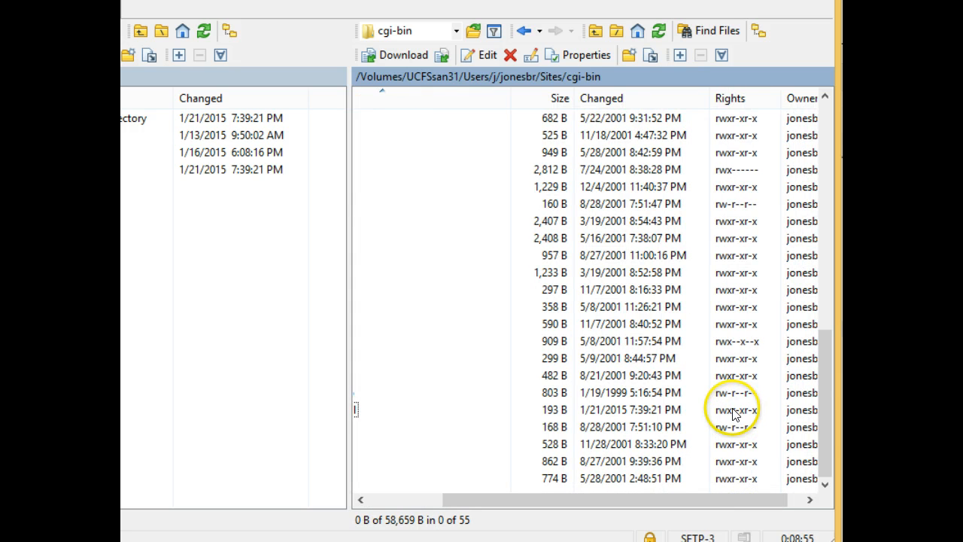
mouse_move(661, 517)
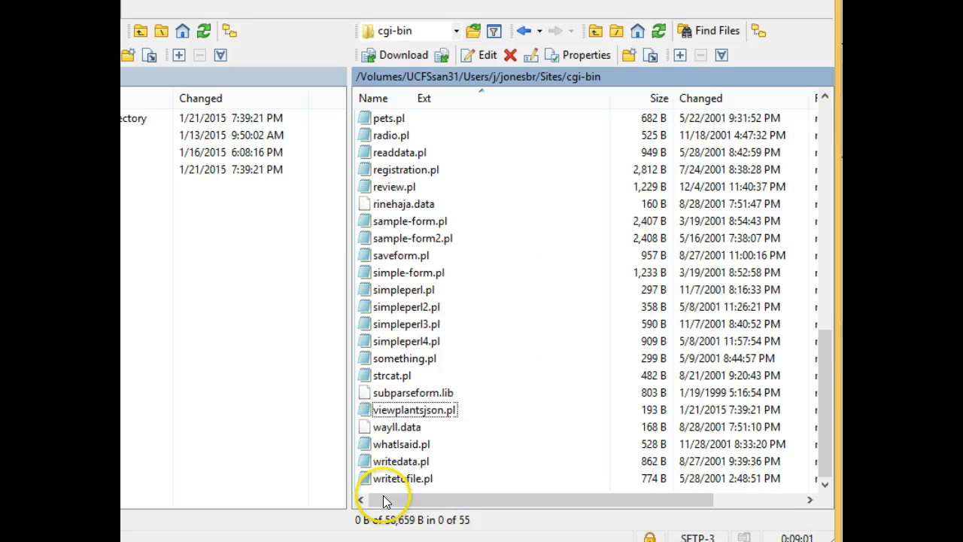
mouse_move(229, 504)
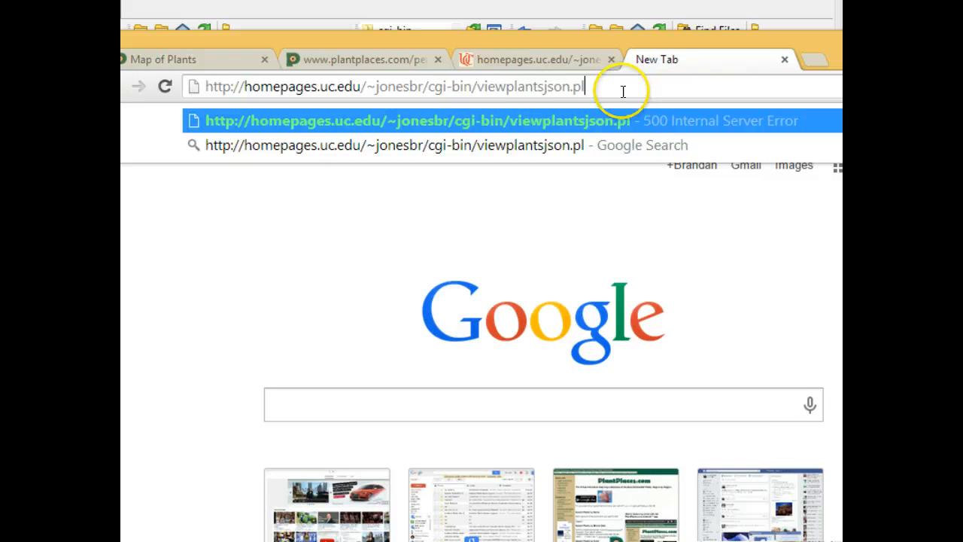
double_click(439, 86)
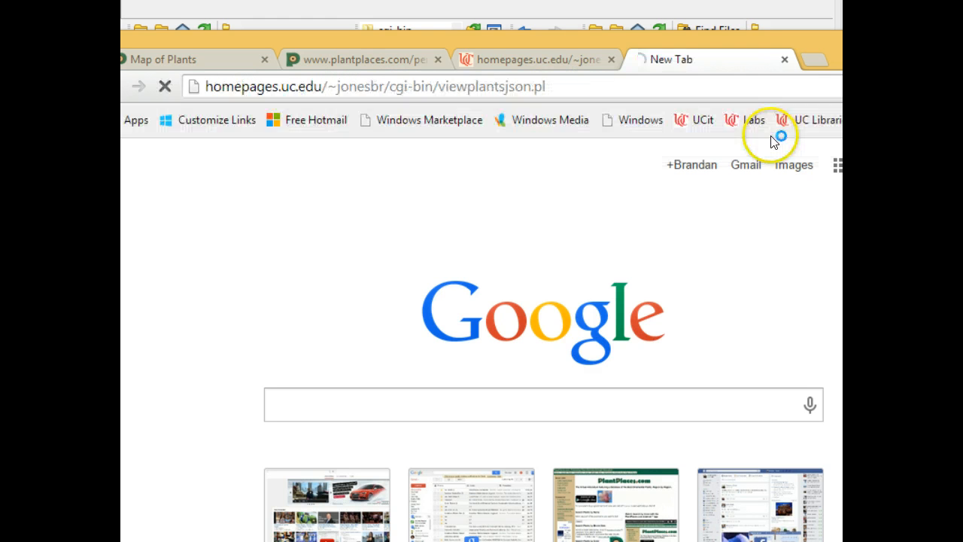
left_click(707, 60)
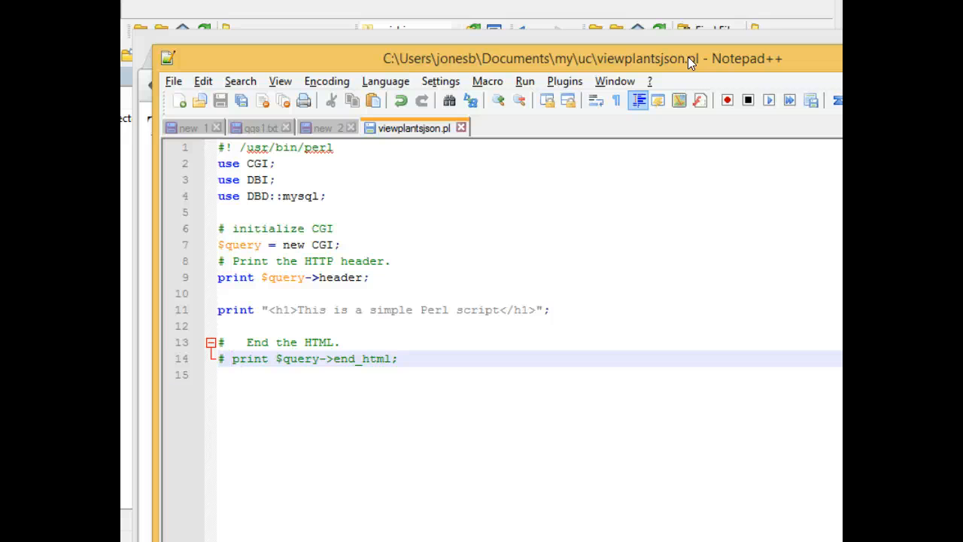
Place the cursor on line 14 after the comment mark on the end_html print
left_click(232, 359)
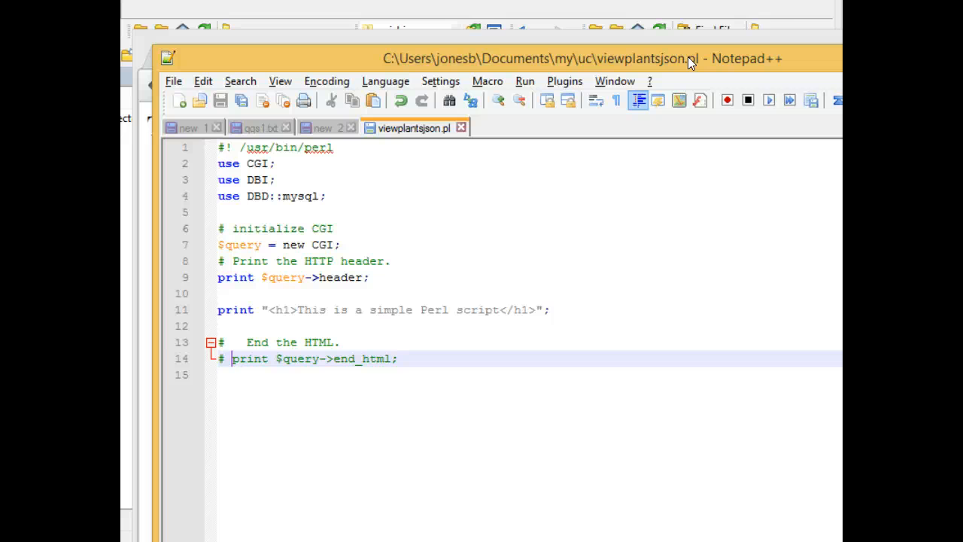